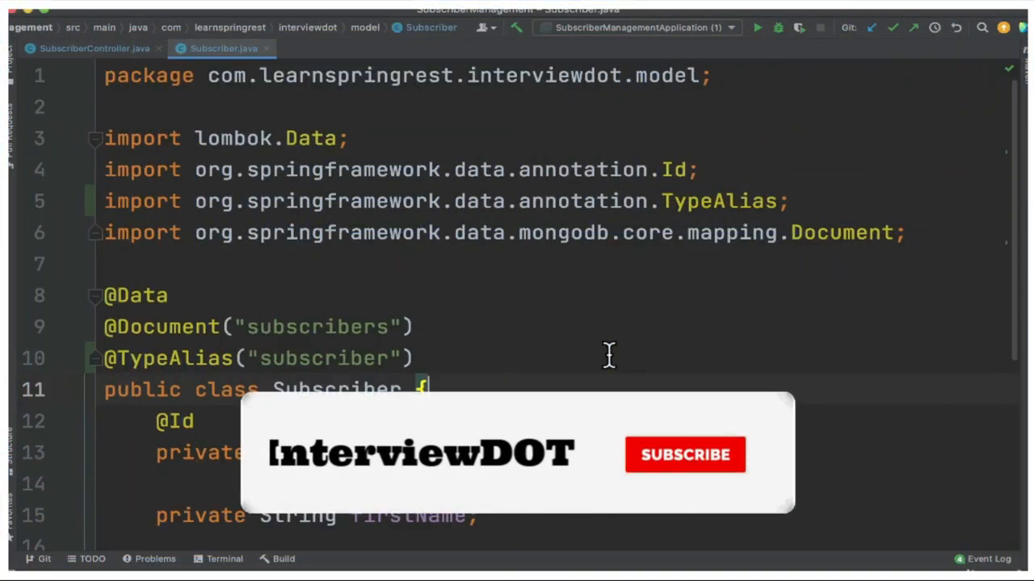
Step: Expand the subscribers find result in Robo 3T to reveal _class holding the full package name
click(685, 455)
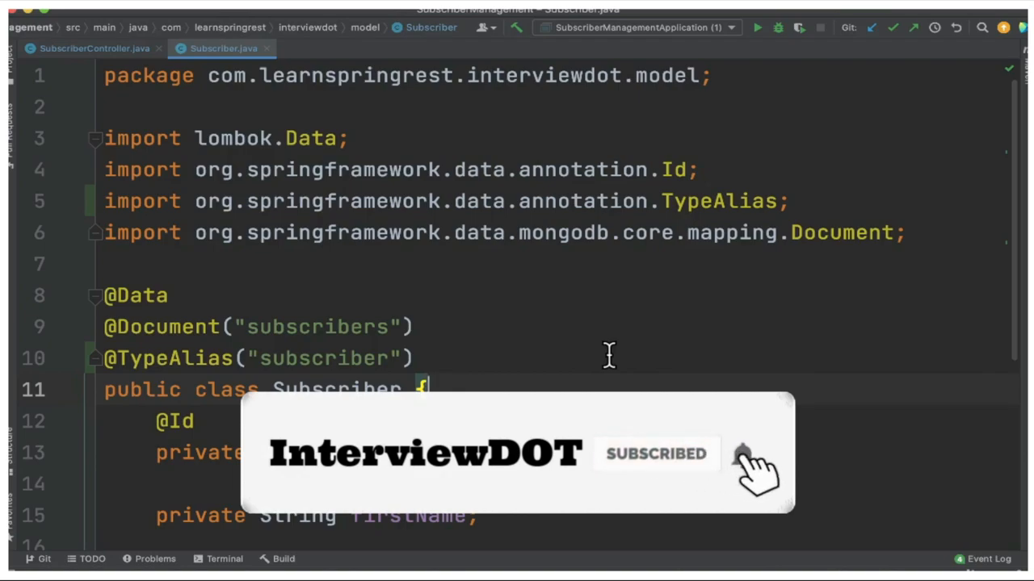
mouse_move(714, 208)
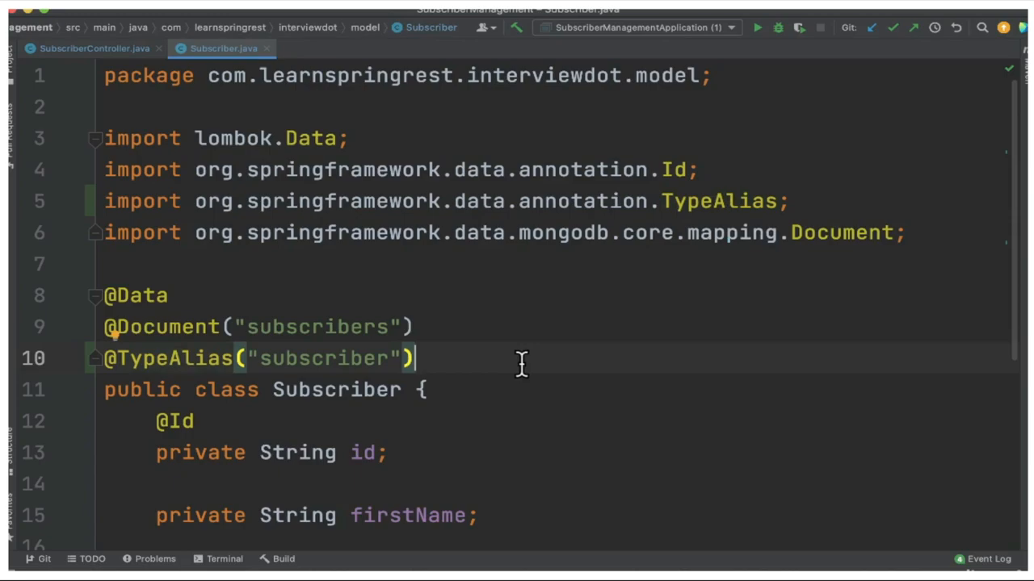
double_click(168, 358)
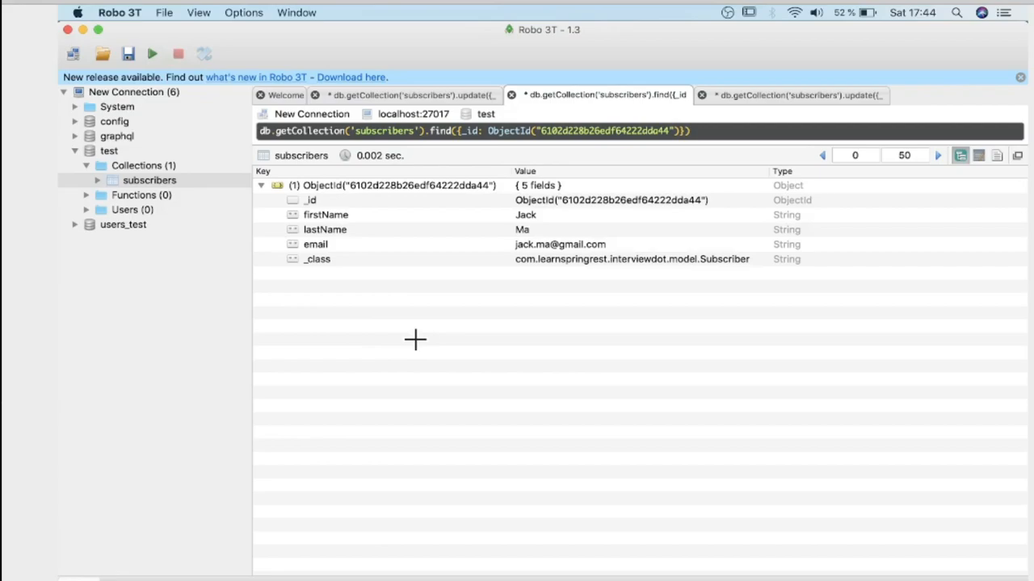
mouse_move(578, 277)
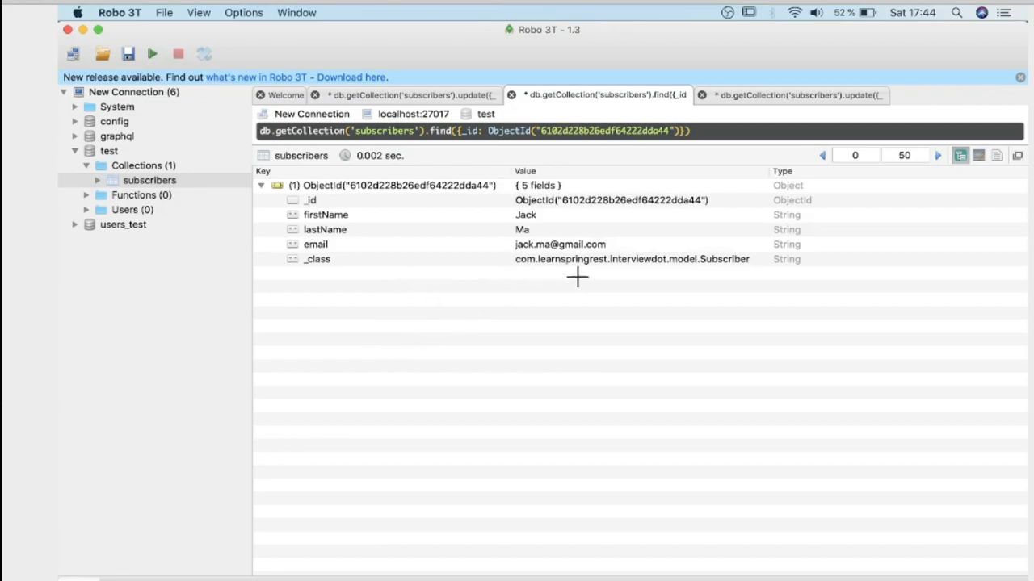
mouse_move(299, 266)
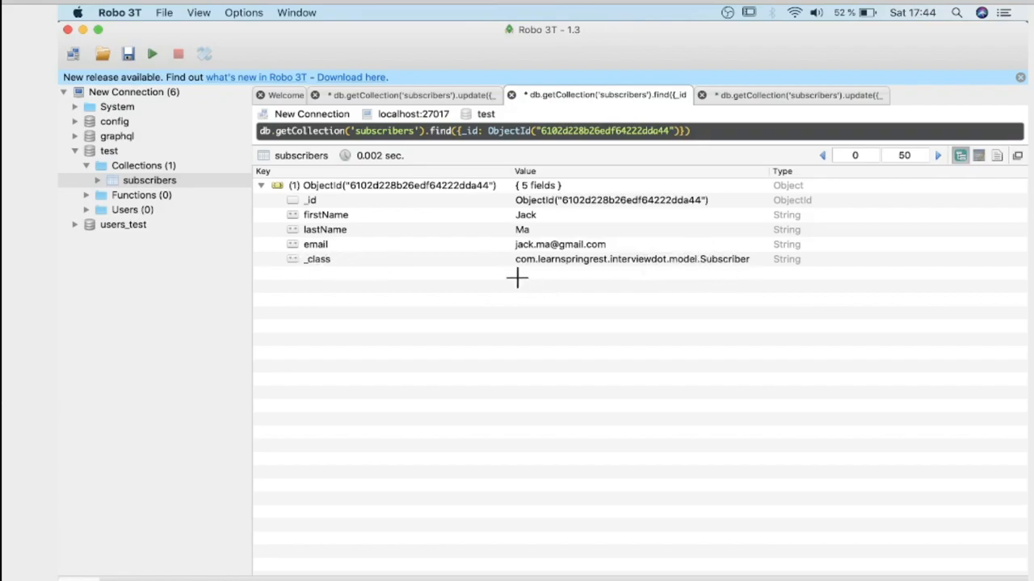
mouse_move(614, 262)
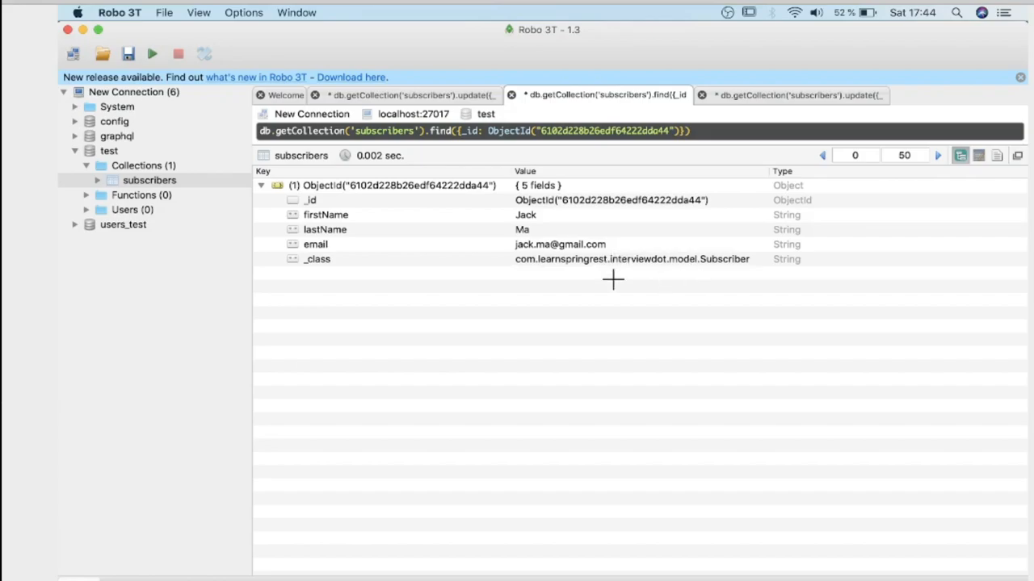
mouse_move(656, 281)
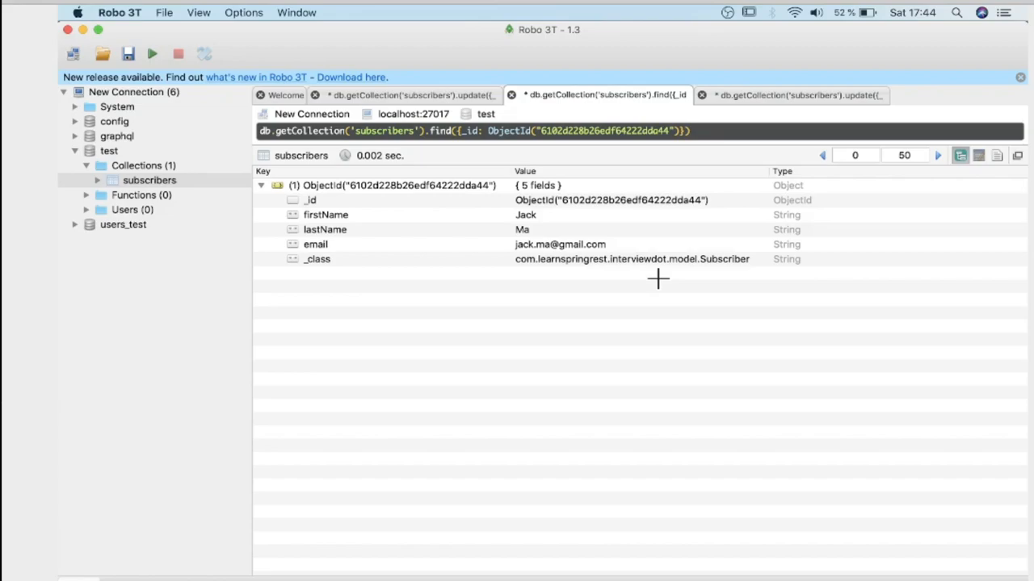
mouse_move(594, 287)
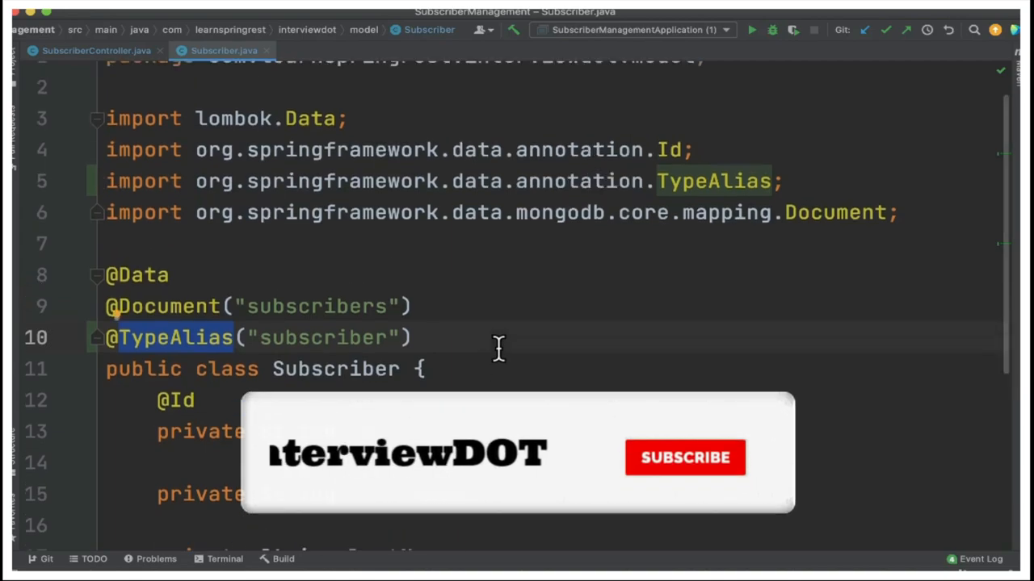
click(685, 458)
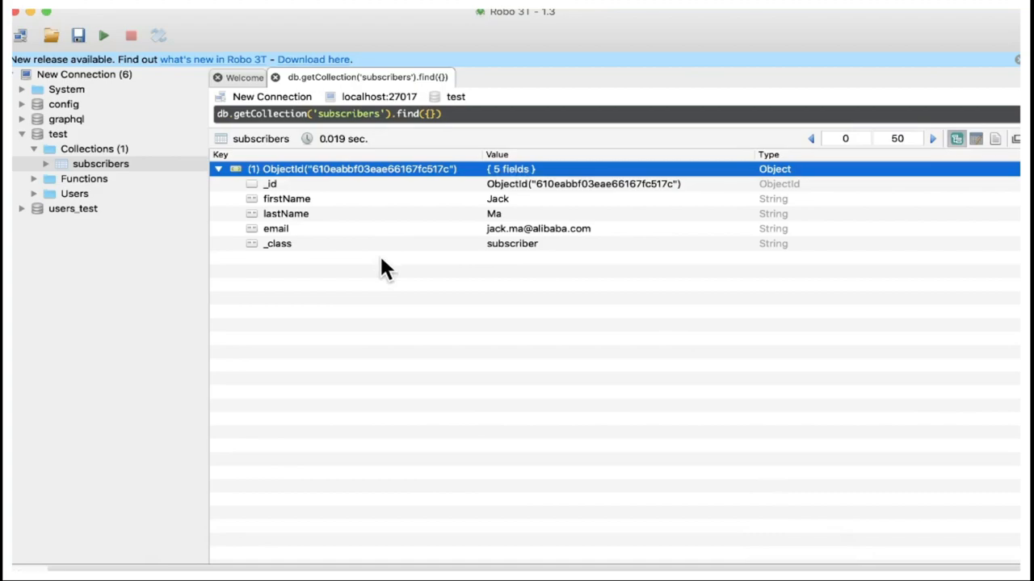
Step: Run db.getCollection('subscribers').find({}) and expand the result showing _class as subscriber
click(278, 242)
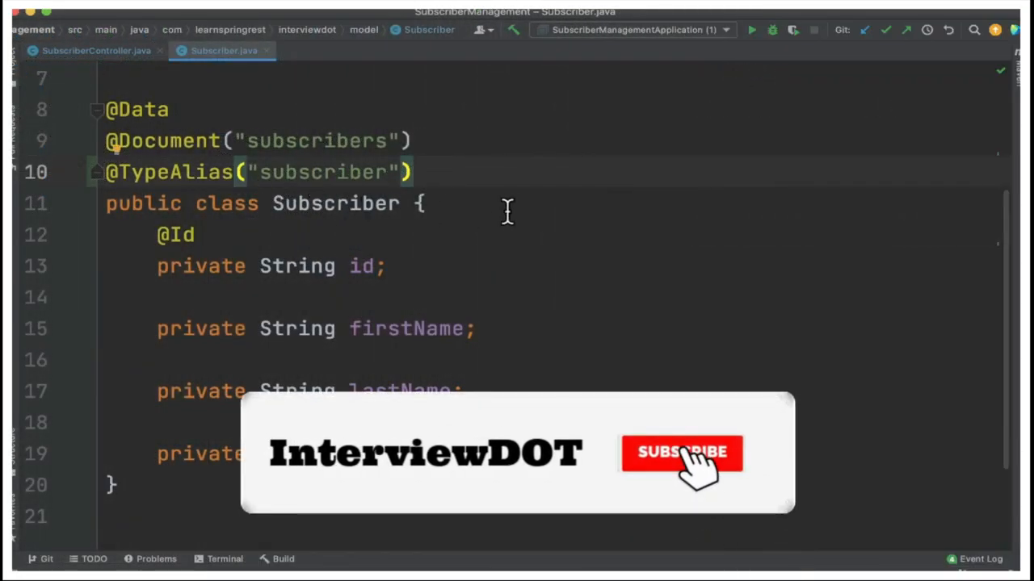
click(682, 452)
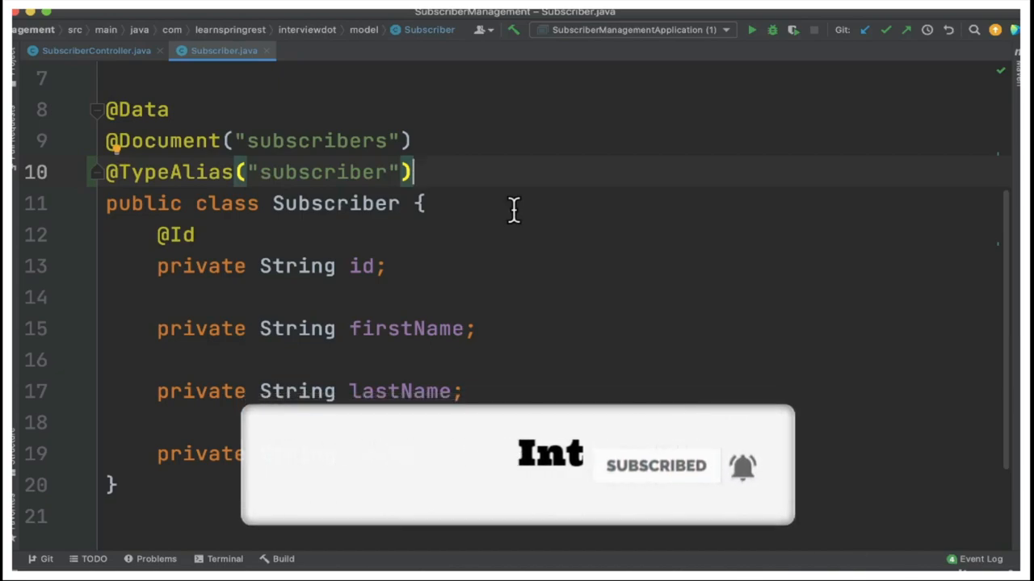